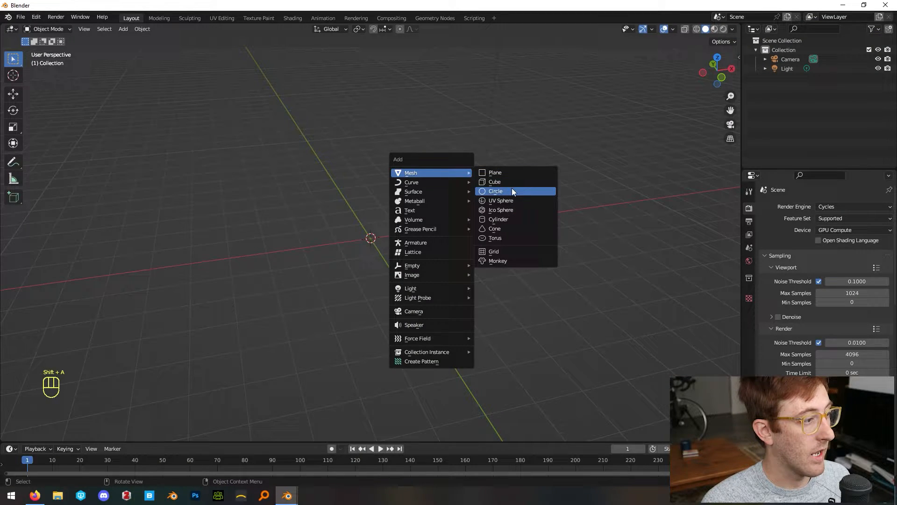
mouse_move(510, 199)
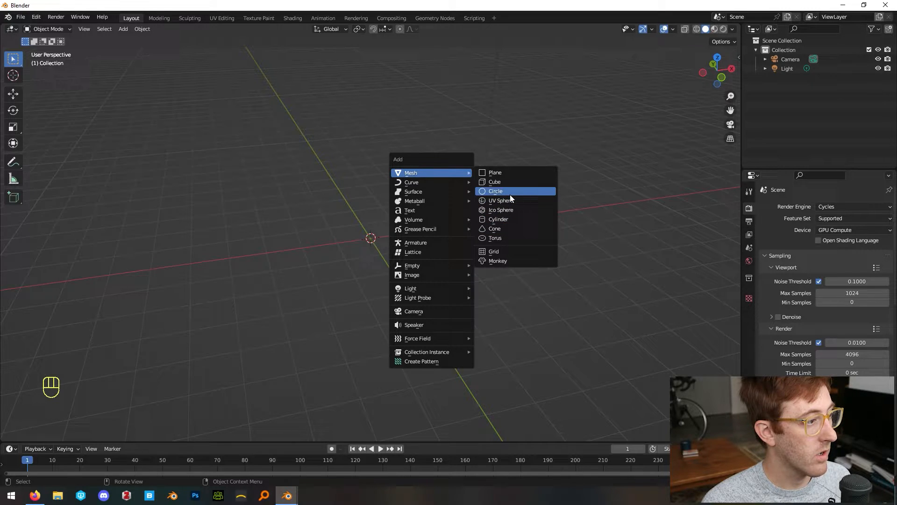
mouse_move(504, 200)
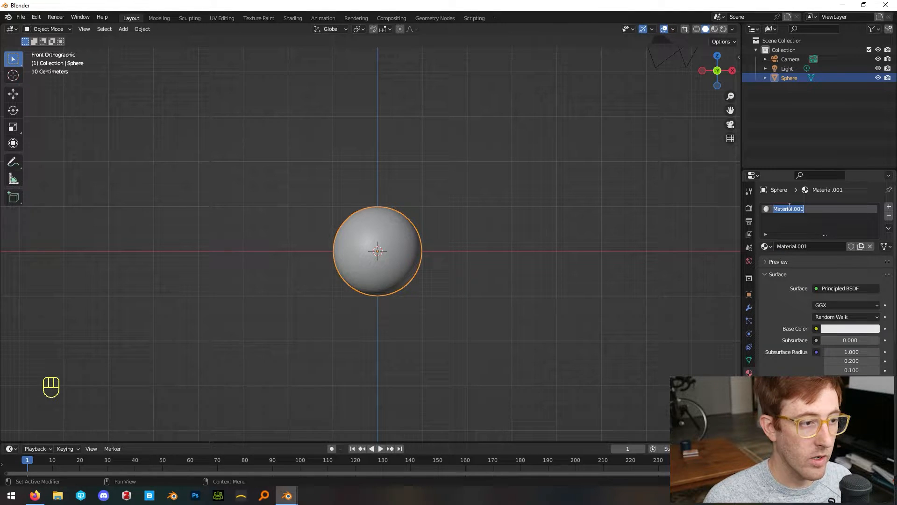
Step: Add a smooth-shaded UV sphere and name its new material LEATHER
type("LEATHER")
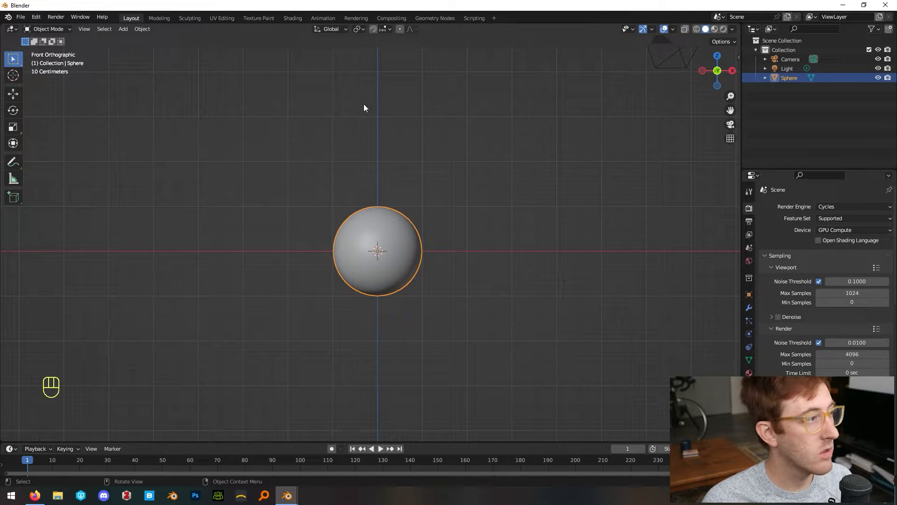
Step: In the Shading workspace, light the world with the castle-room HDRI and view the sphere from the front
left_click(292, 18)
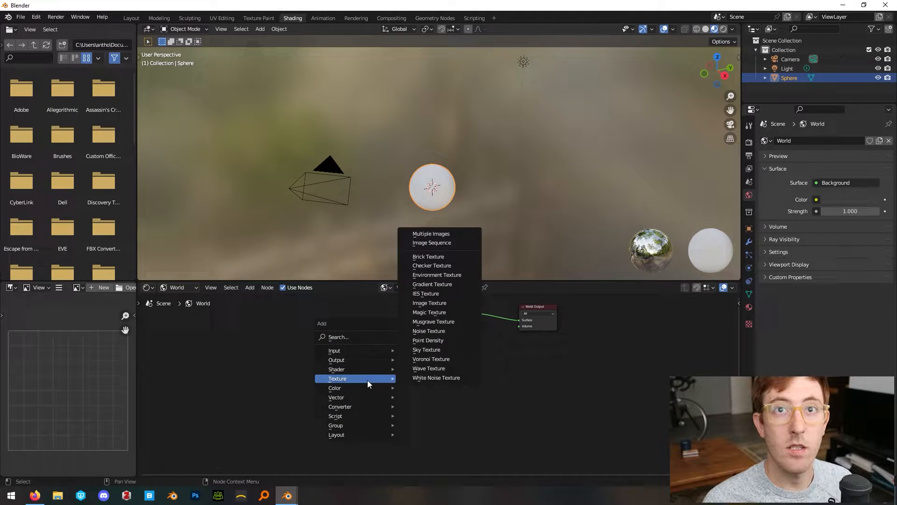
left_click(436, 275)
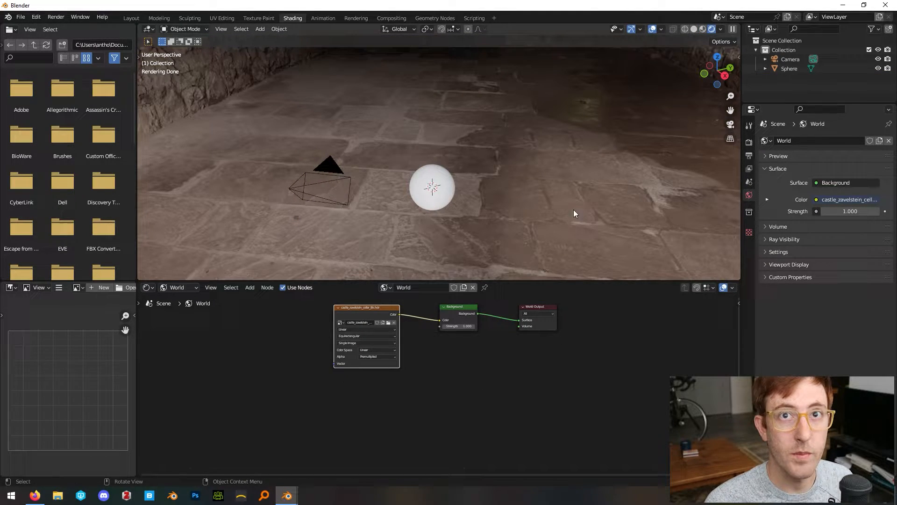
key("KP_1")
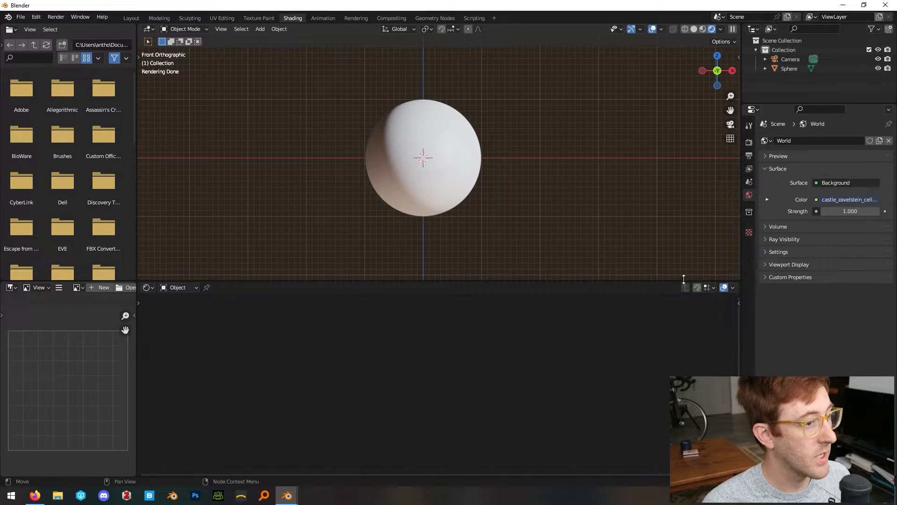
Step: Add a Voronoi Texture node to the Leather material, Distance to Edge, scale 40
left_click(424, 157)
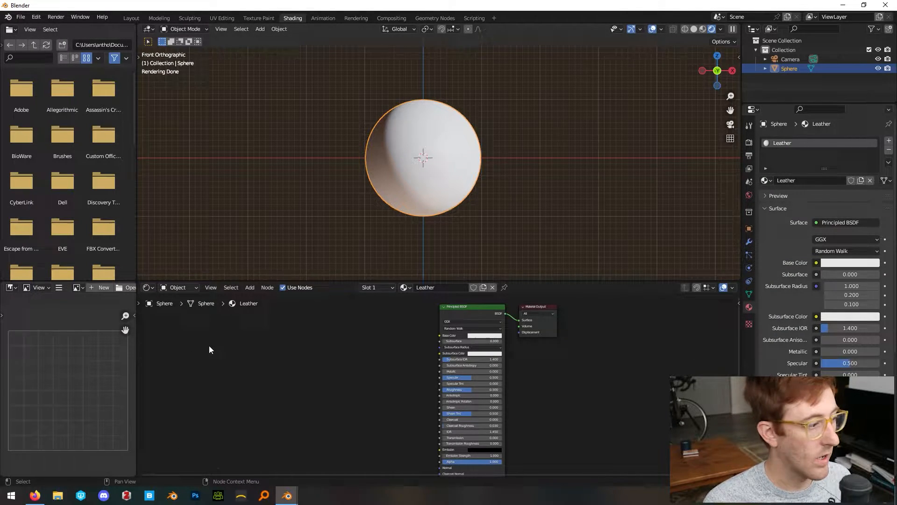
left_click(249, 287)
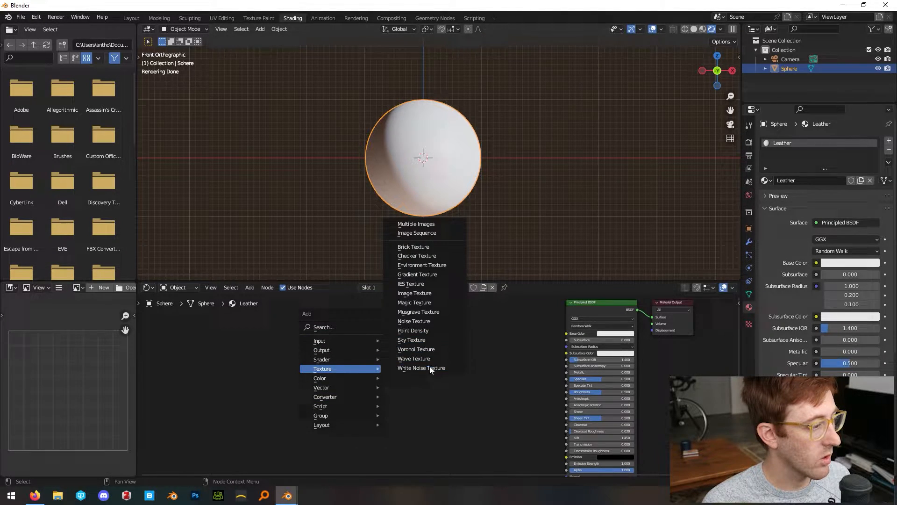
left_click(416, 349)
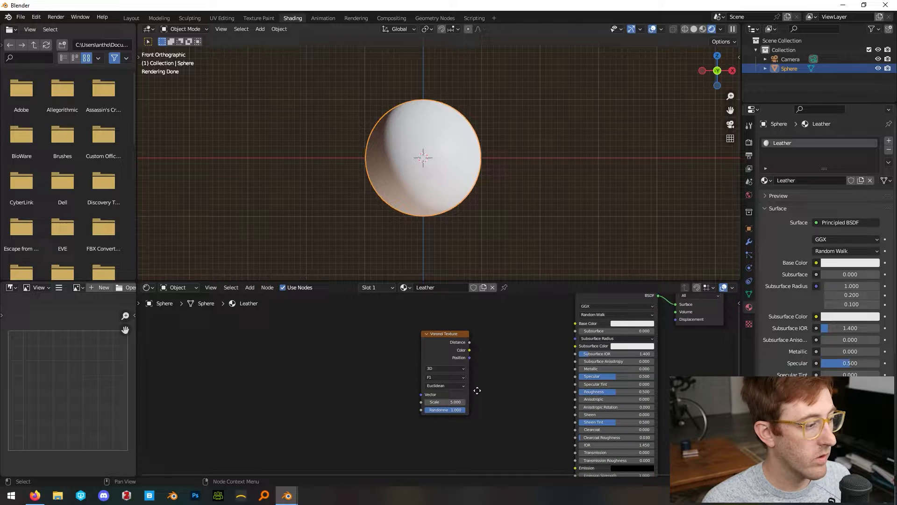
left_click(445, 377)
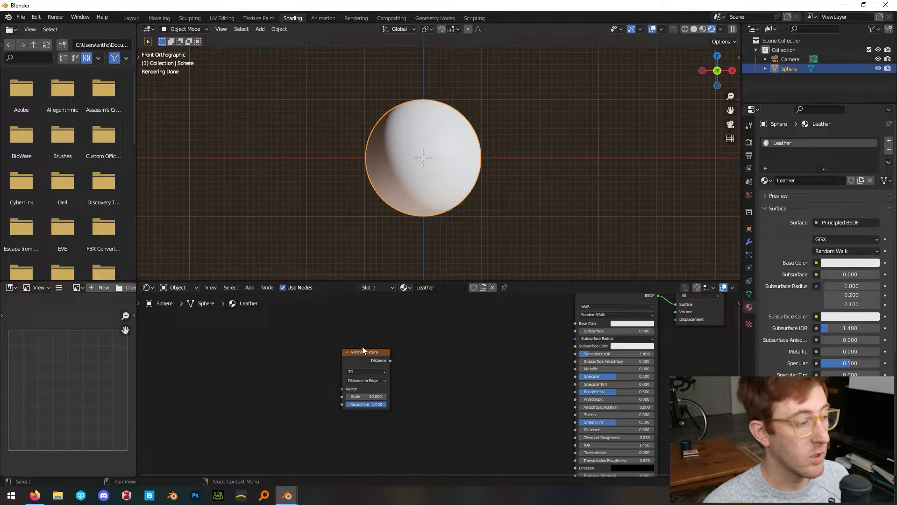
Step: Route Voronoi distance through two color ramps: brown 572600 to Base Color, grey A2A2A2 to Roughness
left_click_drag(391, 360, 574, 323)
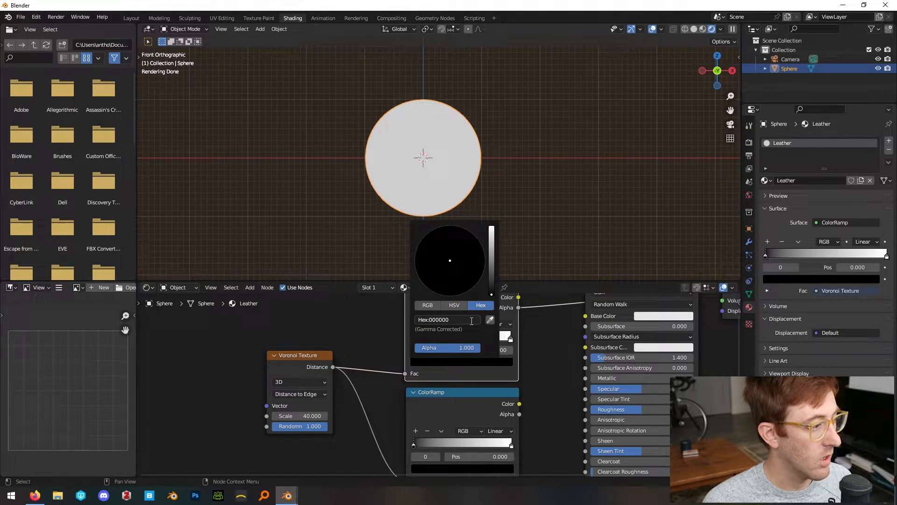
type("572600")
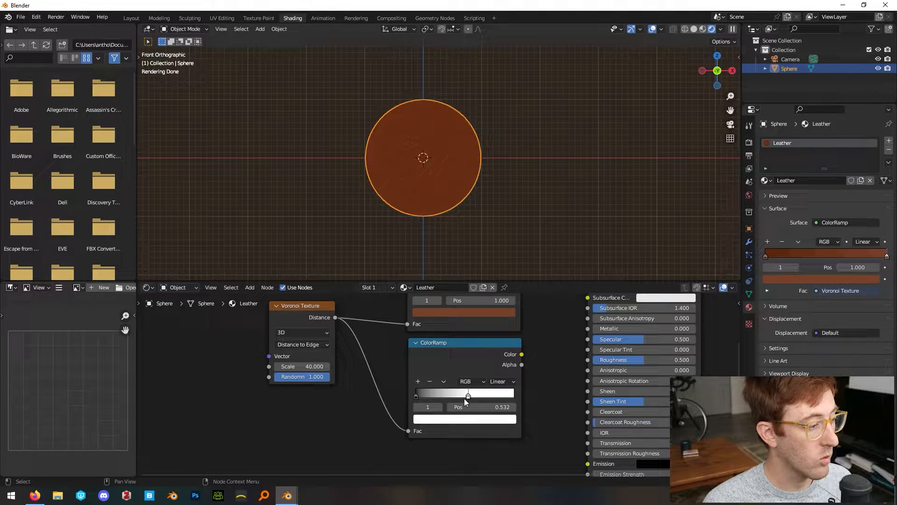
left_click_drag(468, 395, 463, 395)
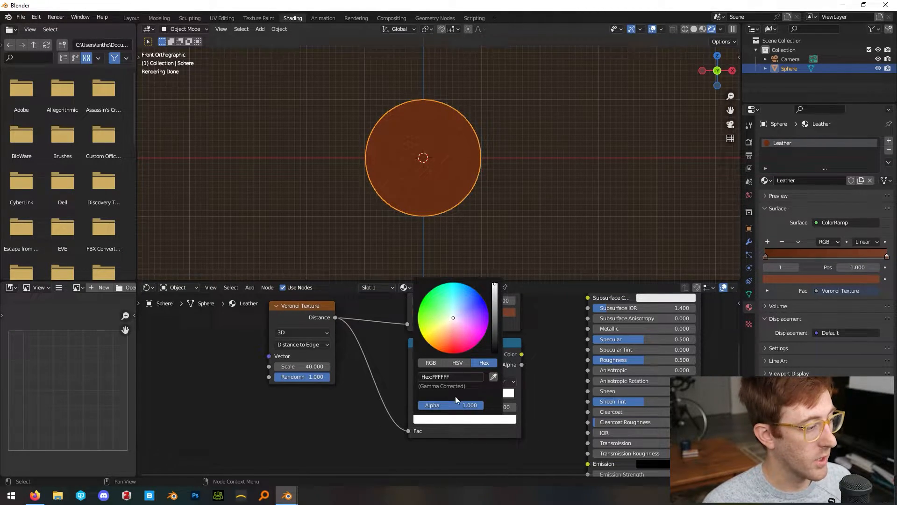
type("A2A2A2")
type("bum")
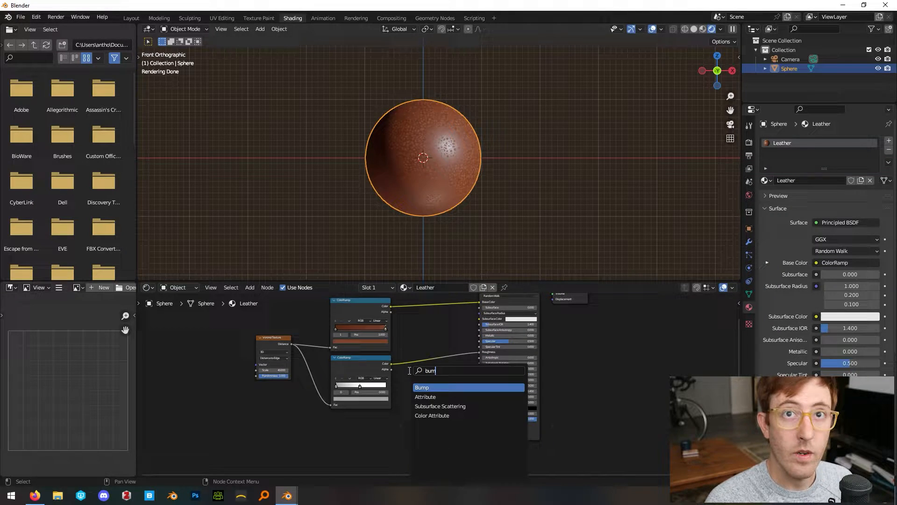
Step: Drive the BSDF normal with a Bump node fed by the grey color ramp
left_click(421, 387)
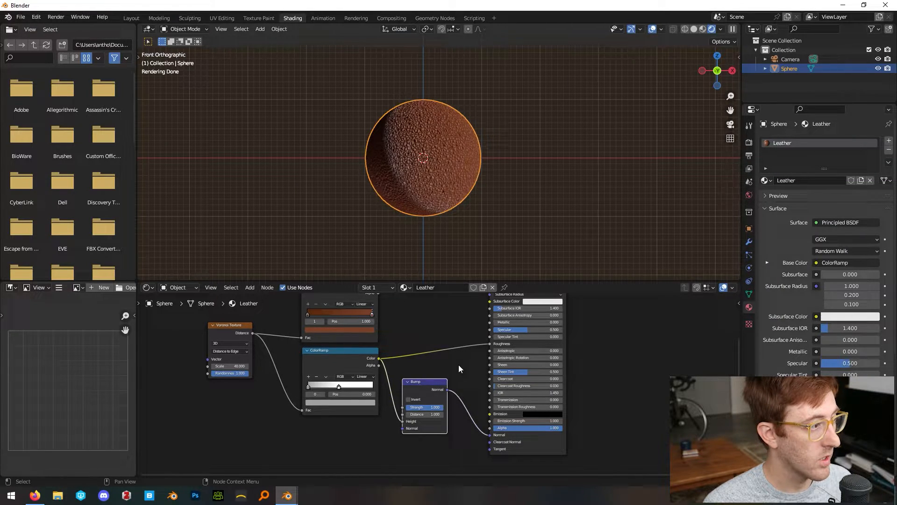
left_click_drag(426, 407, 437, 407)
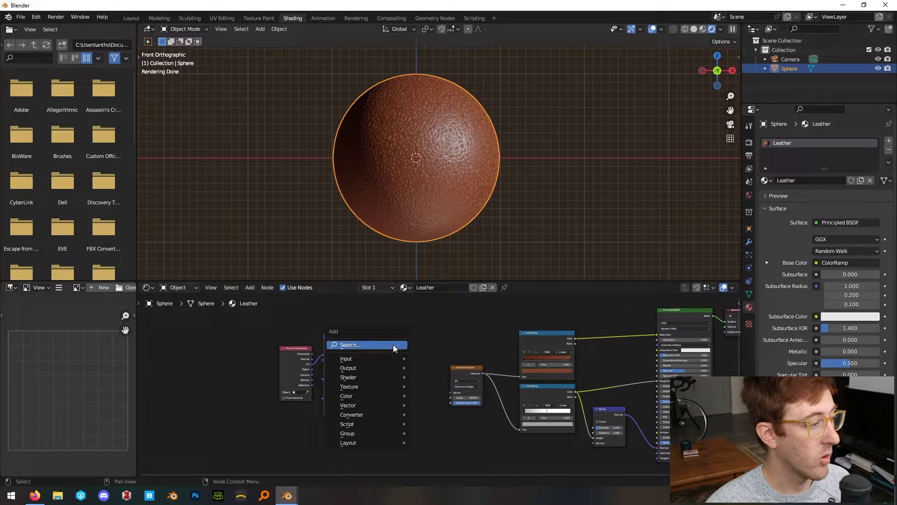
Step: Add a Noise Texture node and a Mix node set to Linear Light blending
left_click(346, 358)
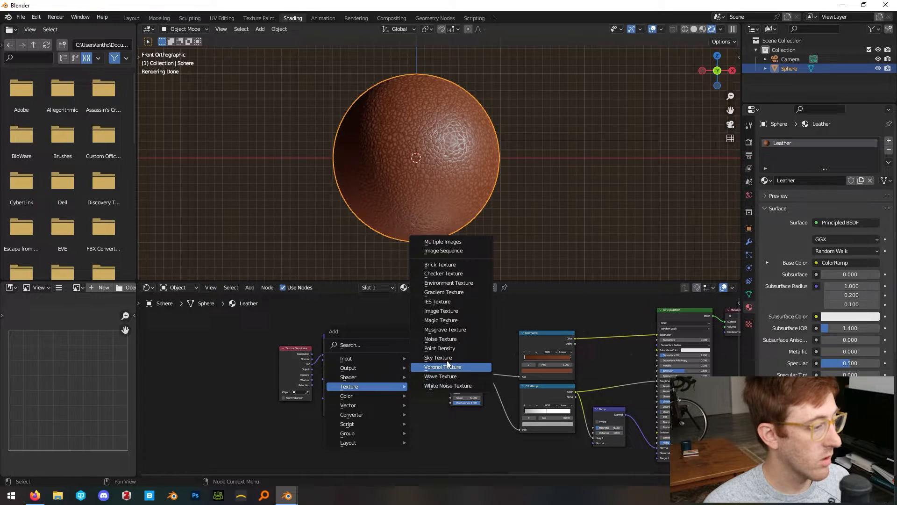
left_click(440, 339)
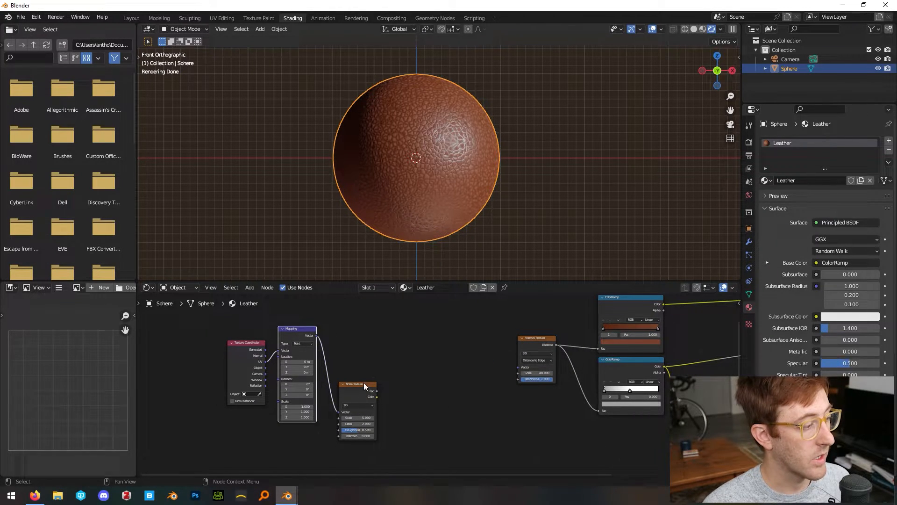
type("mix")
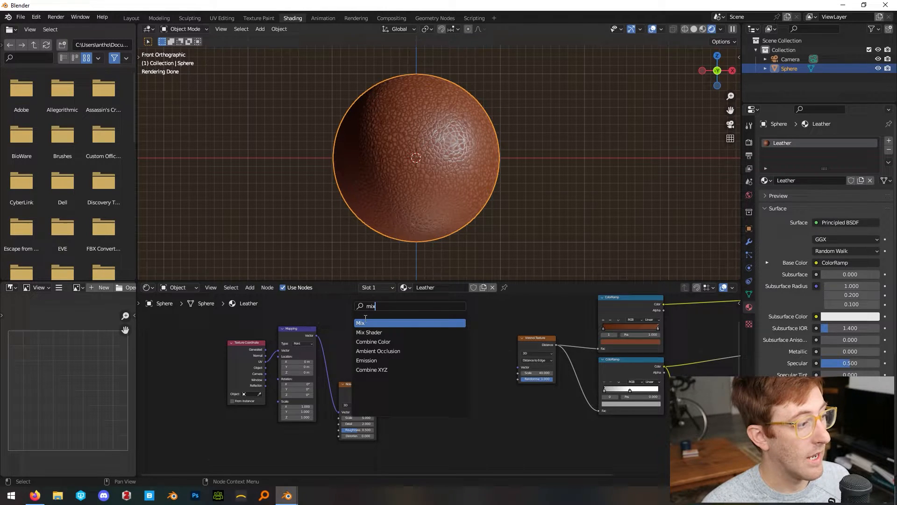
left_click(361, 323)
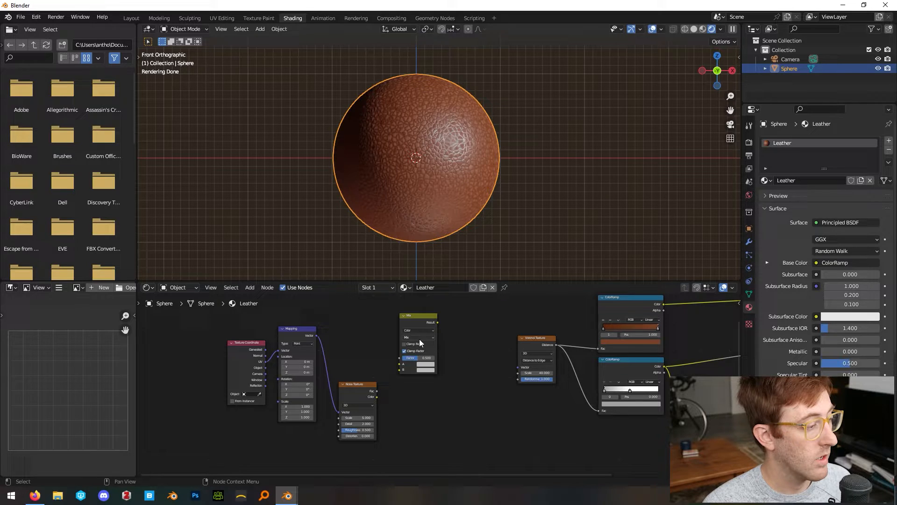
left_click(419, 330)
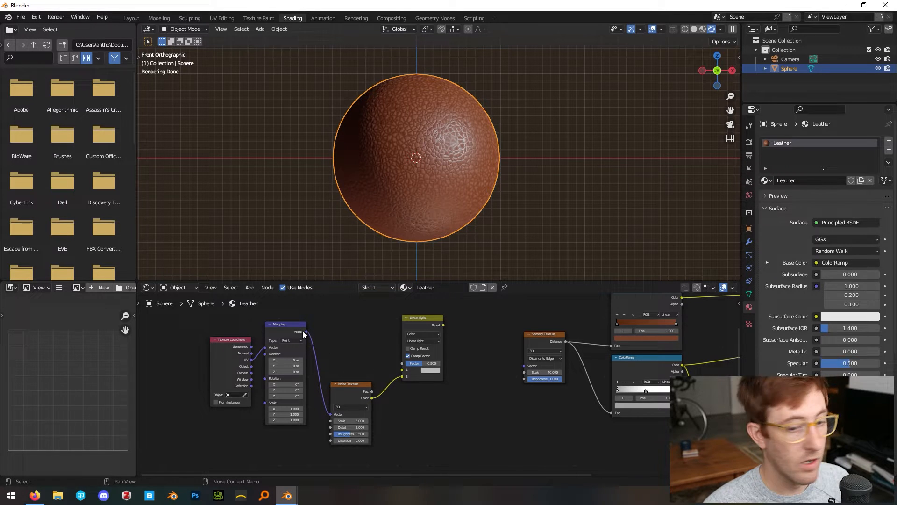
Step: Blend Mapping vector with Noise (scale 150) into the Voronoi vector, mix factor 0.007
left_click_drag(303, 332, 406, 375)
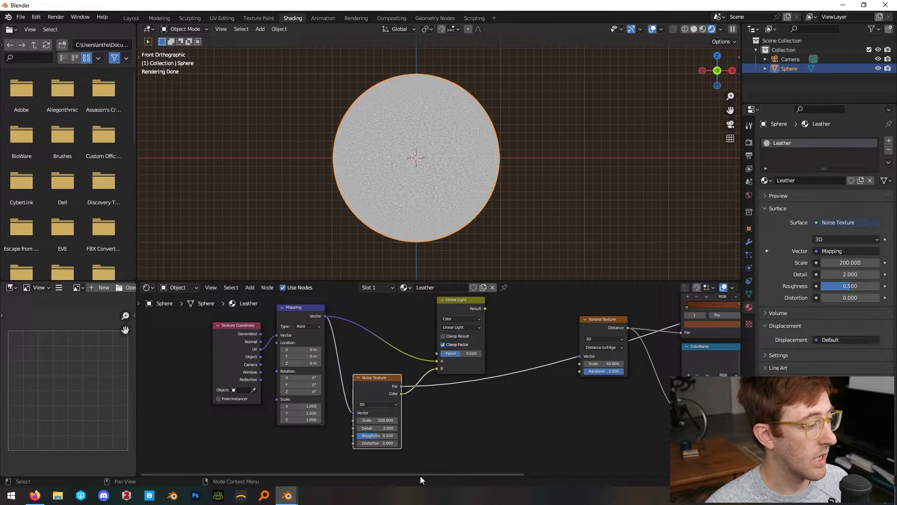
mouse_move(462, 429)
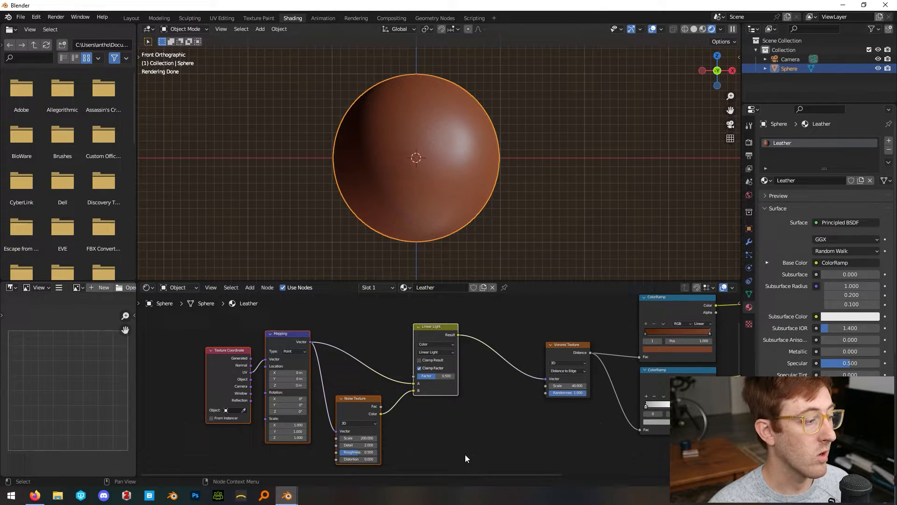
mouse_move(475, 413)
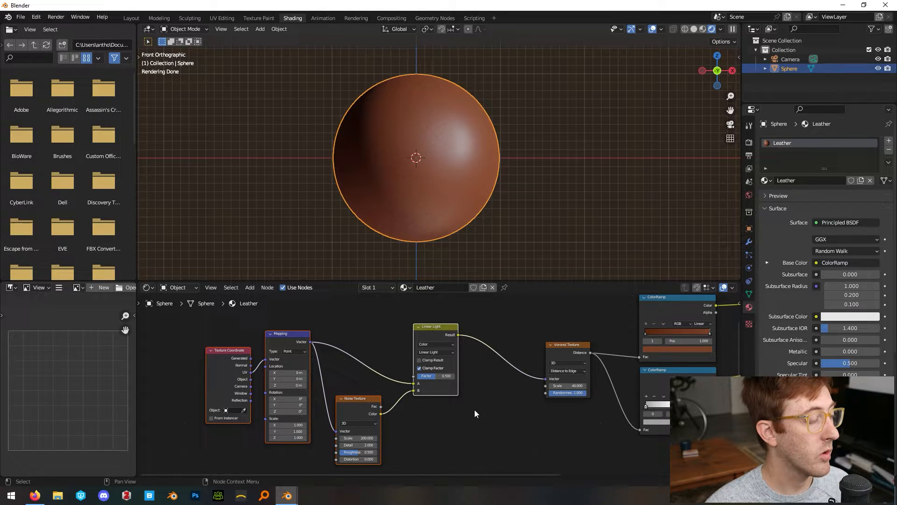
mouse_move(468, 380)
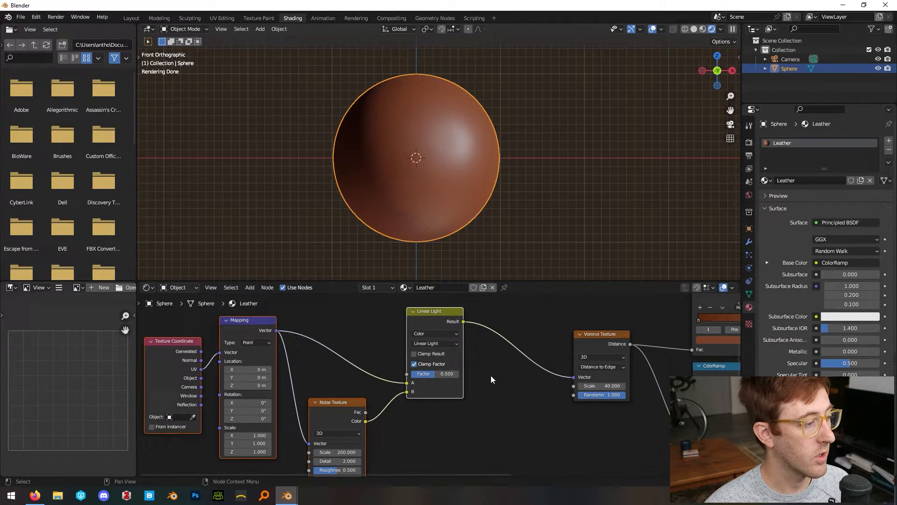
left_click_drag(447, 373, 436, 373)
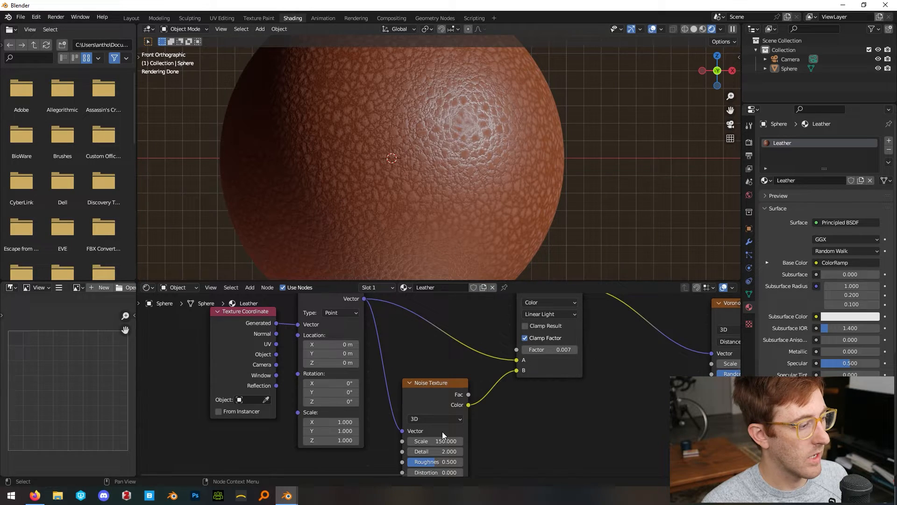
Step: Try mix factor 0.07, revert to 0.007, then group the texture nodes with Ctrl+G
left_click_drag(458, 440, 423, 440)
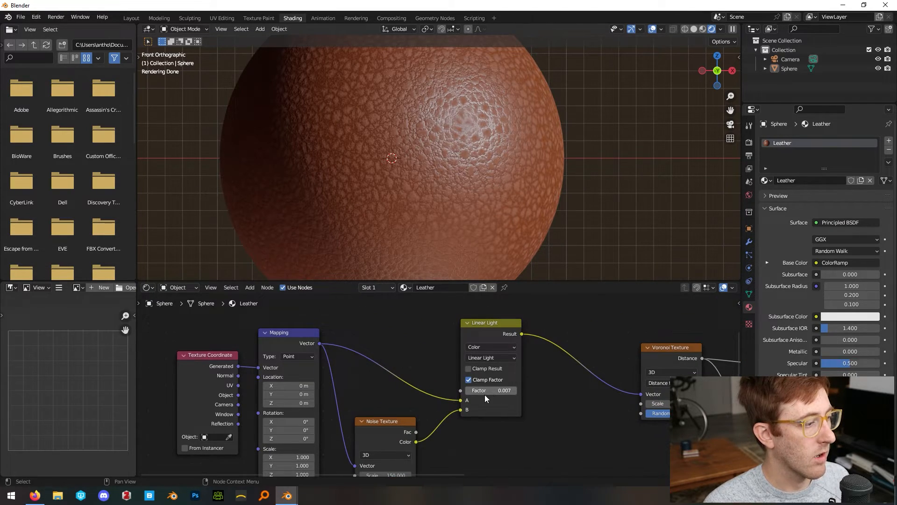
double_click(491, 391)
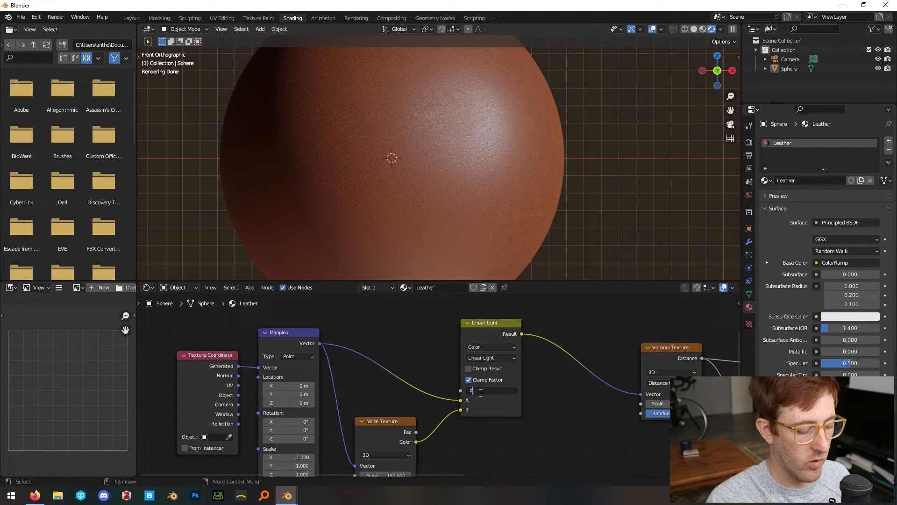
type("0.07")
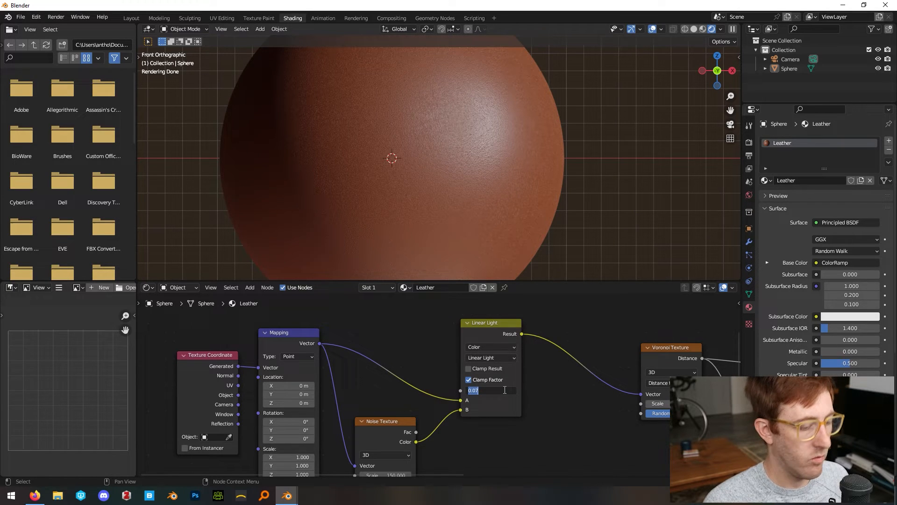
type("0.007")
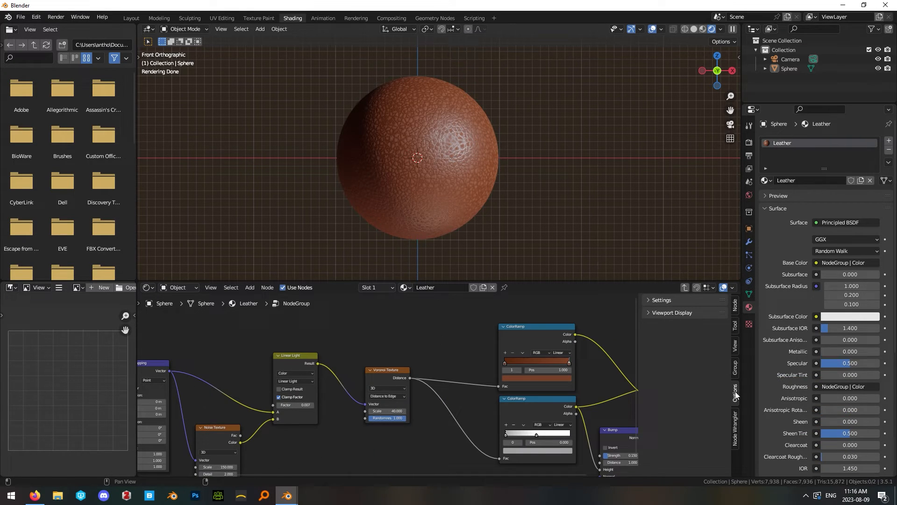
Step: Rename the node group's first output socket to Roughness in the Group sidebar
left_click(662, 299)
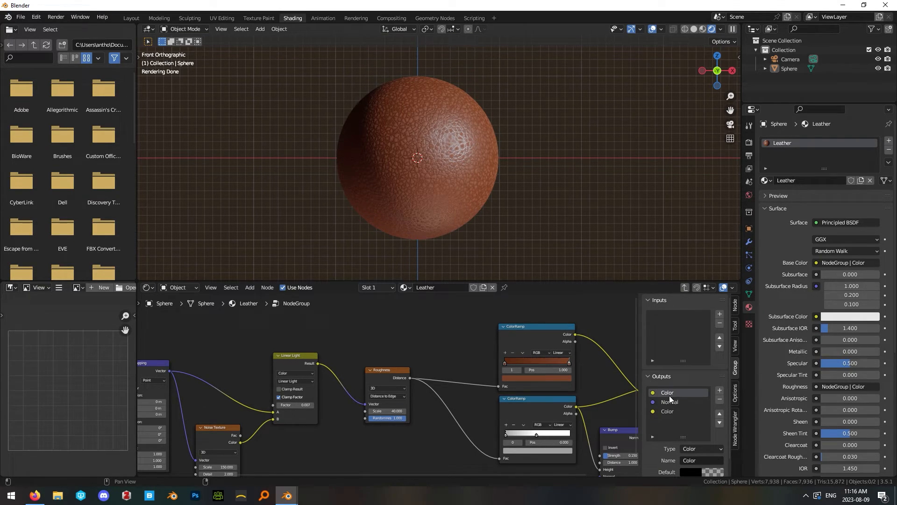
left_click(668, 392)
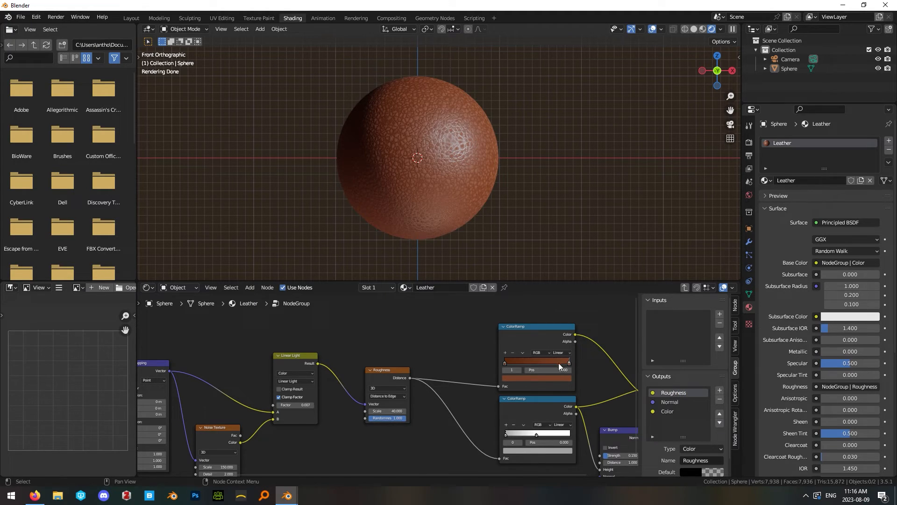